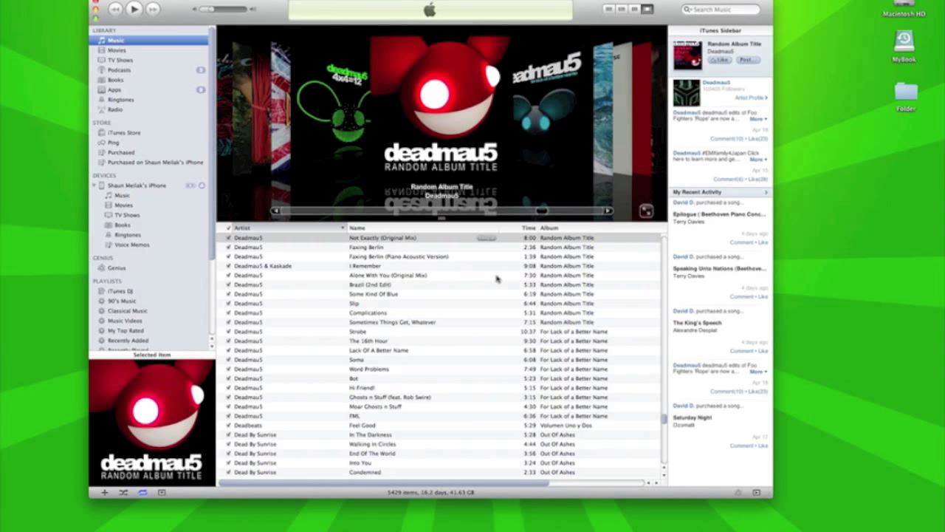
pyautogui.moveTo(496, 279)
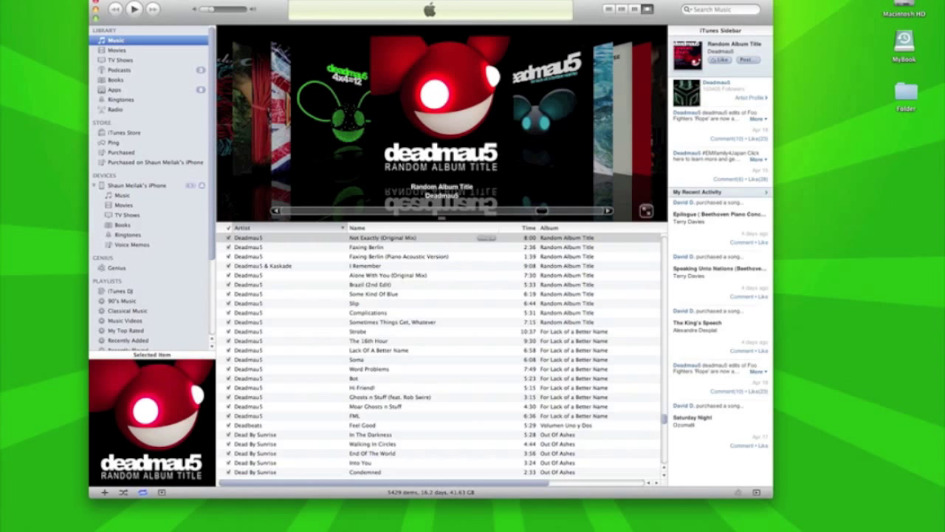
# Step: Search the music library for "not exactly" to show only deadmau5's Not Exactly track
pyautogui.click(720, 9)
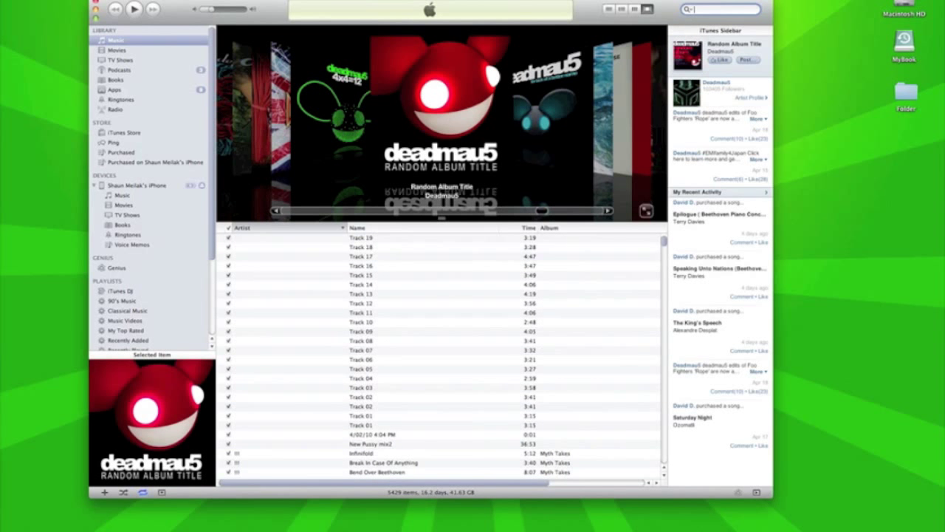
pyautogui.write('not exactly')
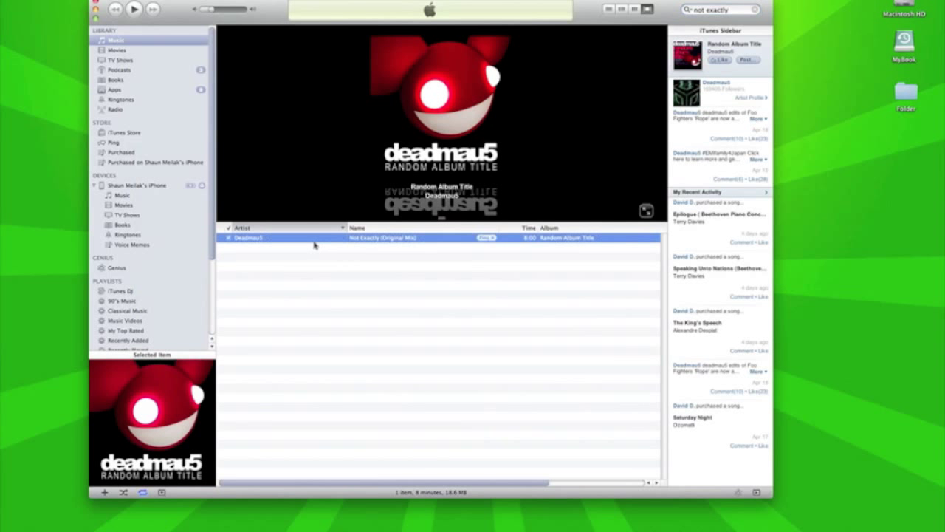
# Step: Give Not Exactly (Original Mix) a start time of 3:40 and stop time of 4:20
pyautogui.rightClick(315, 237)
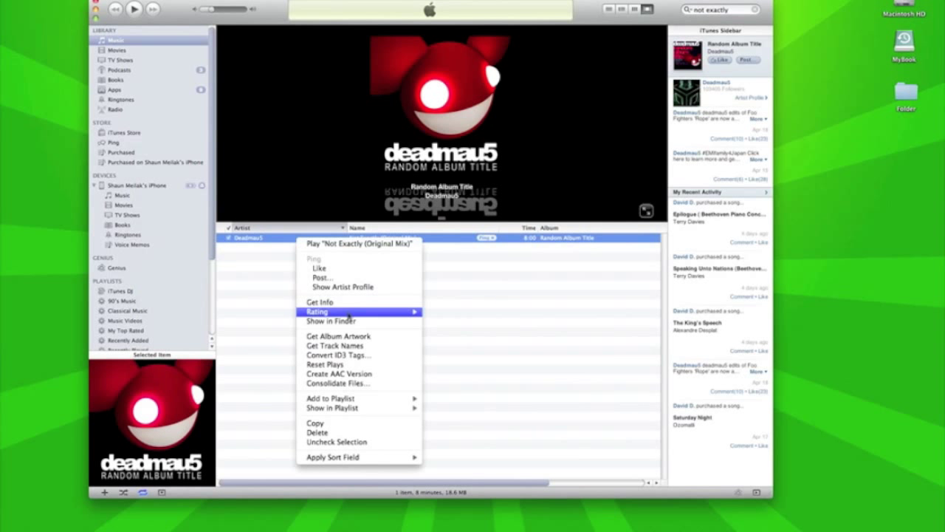
pyautogui.click(320, 301)
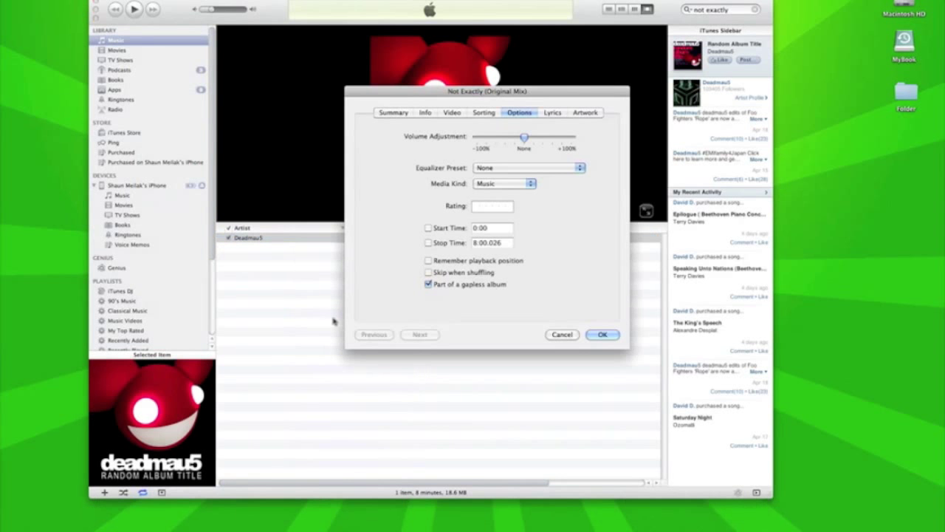
pyautogui.moveTo(524, 139)
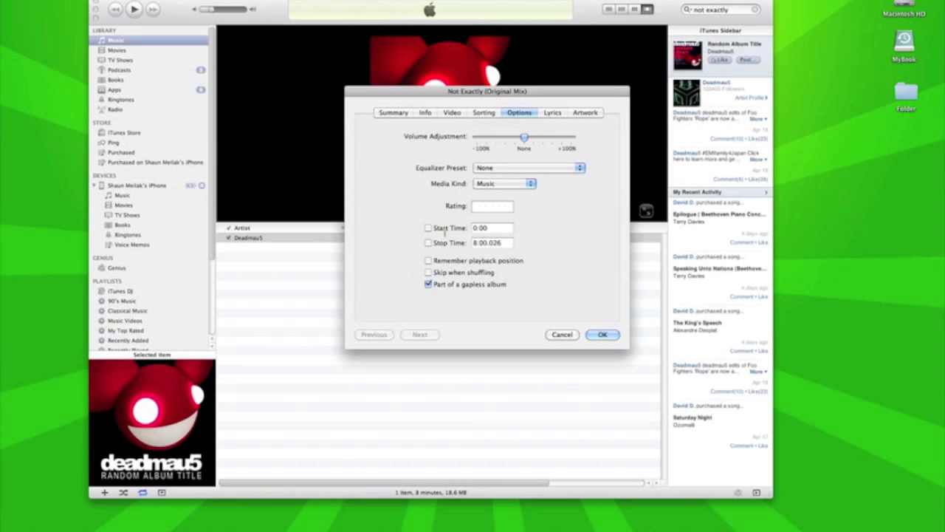
pyautogui.click(492, 228)
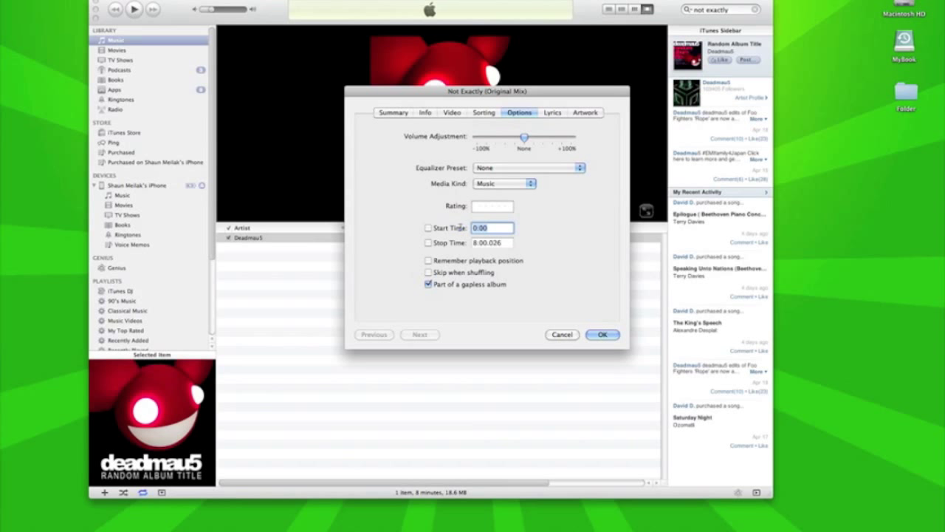
pyautogui.write('3:40')
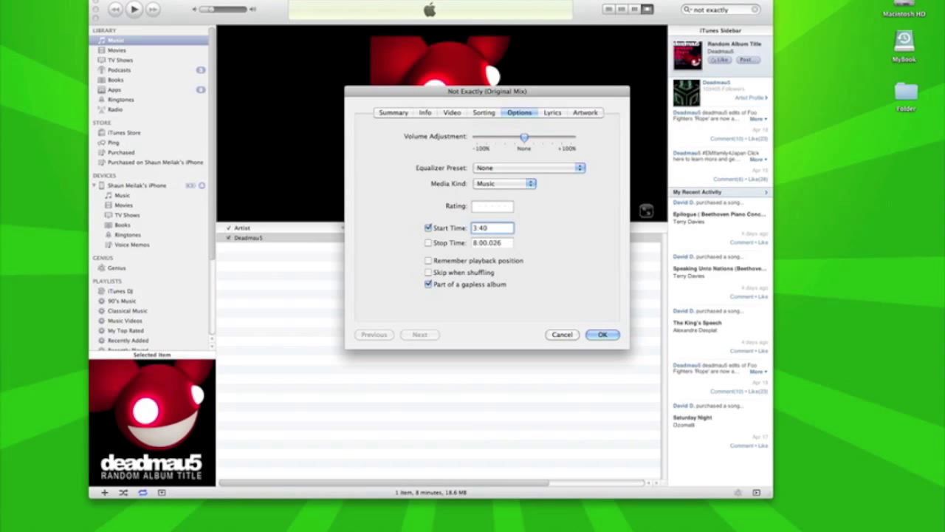
pyautogui.click(428, 242)
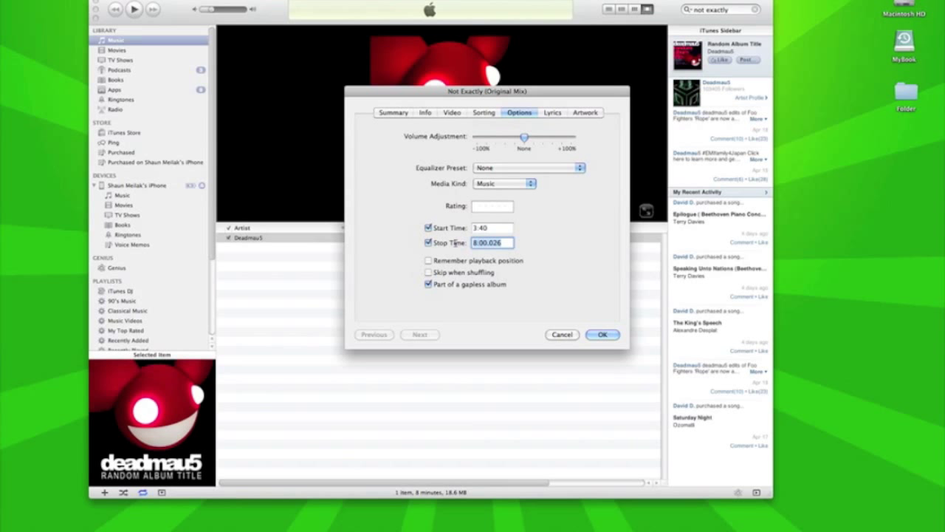
pyautogui.write('4:20')
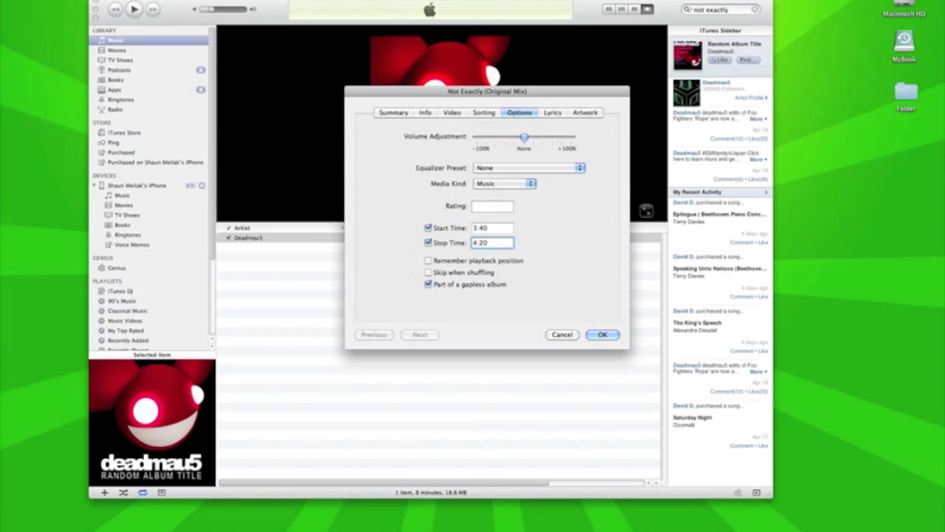
pyautogui.click(602, 335)
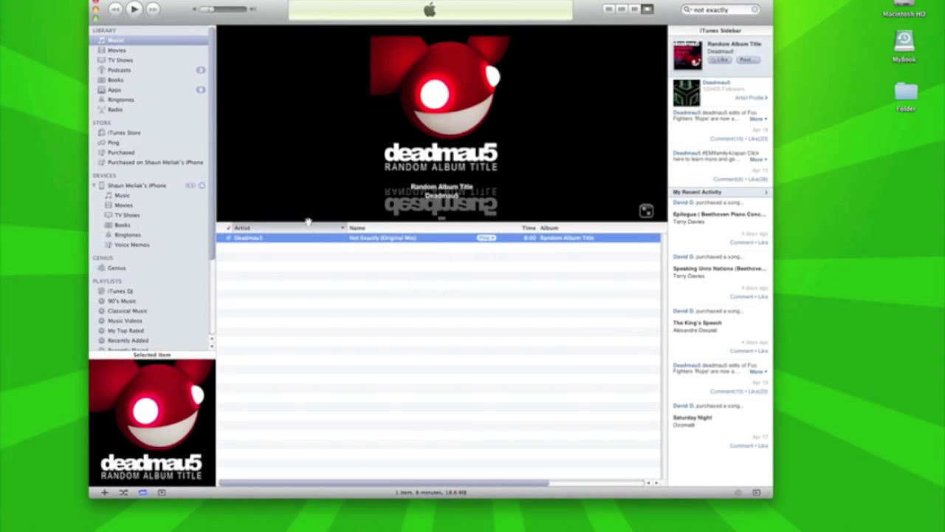
pyautogui.moveTo(374, 242)
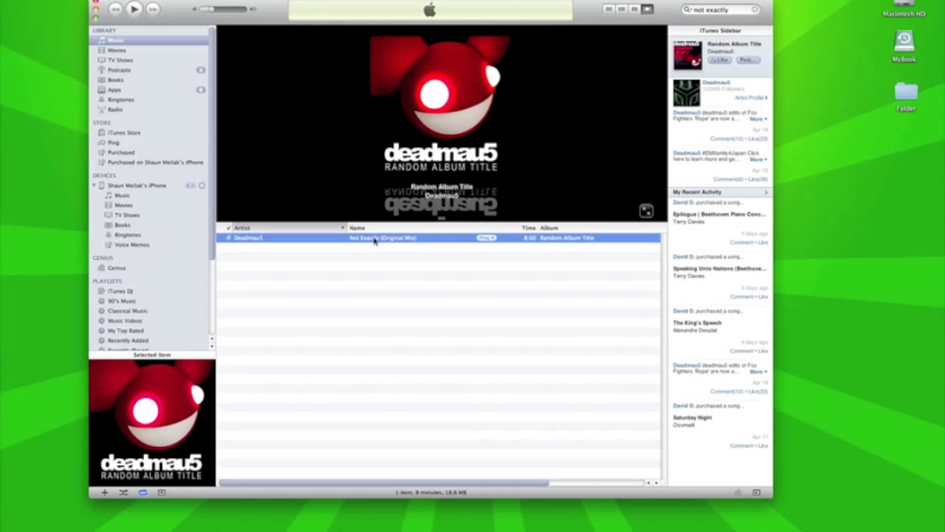
# Step: Create a 0:40 AAC version of the trimmed Not Exactly track
pyautogui.click(134, 8)
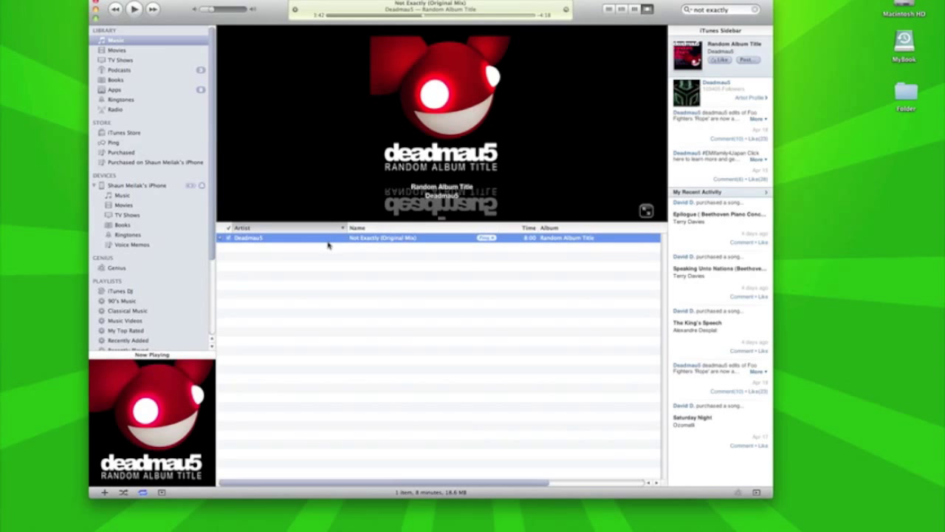
pyautogui.rightClick(329, 238)
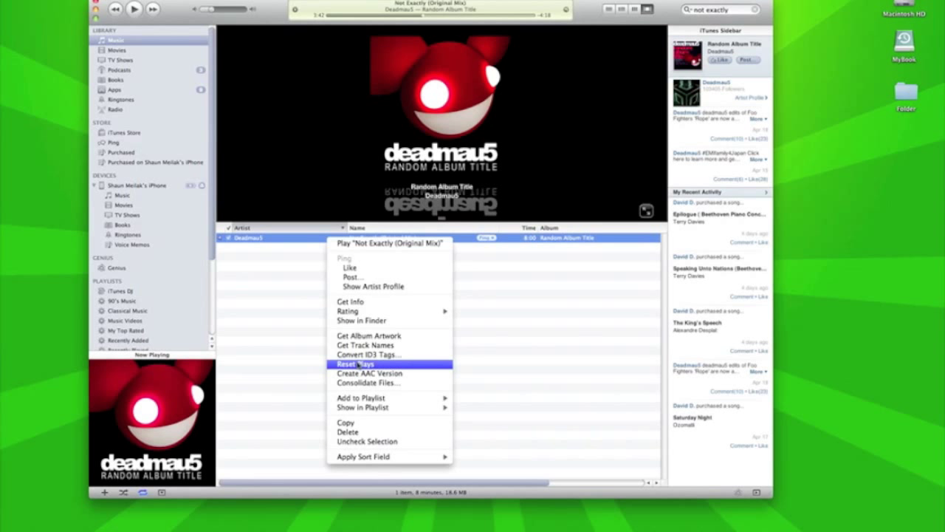
pyautogui.moveTo(369, 372)
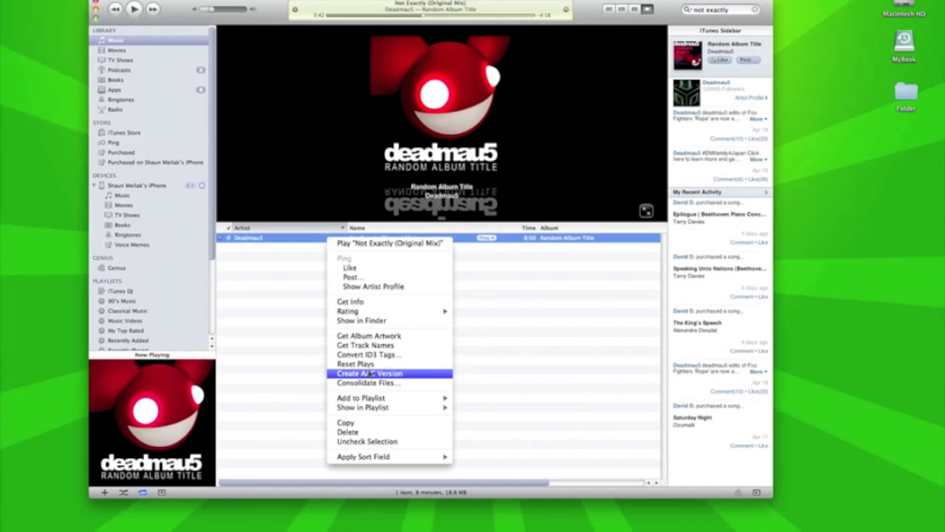
pyautogui.click(366, 373)
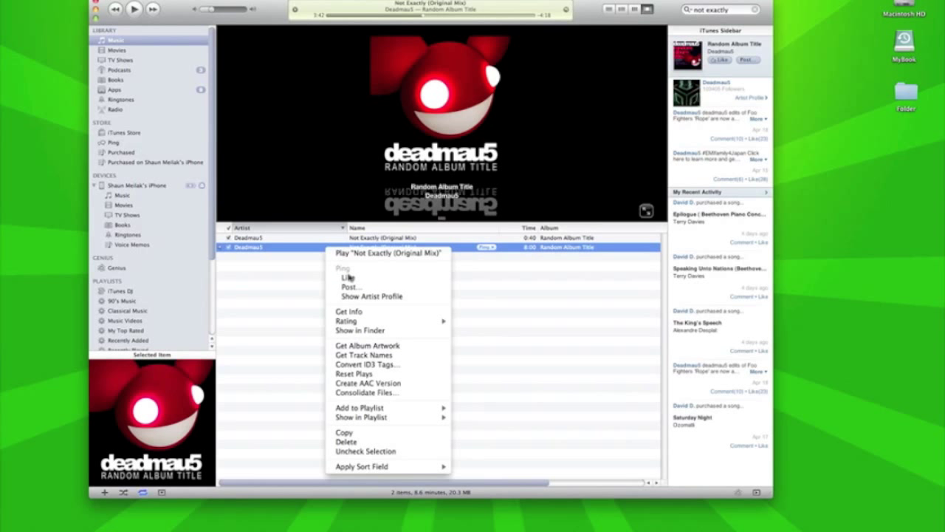
# Step: Switch off the start and stop times on the original 8:00 track
pyautogui.click(348, 311)
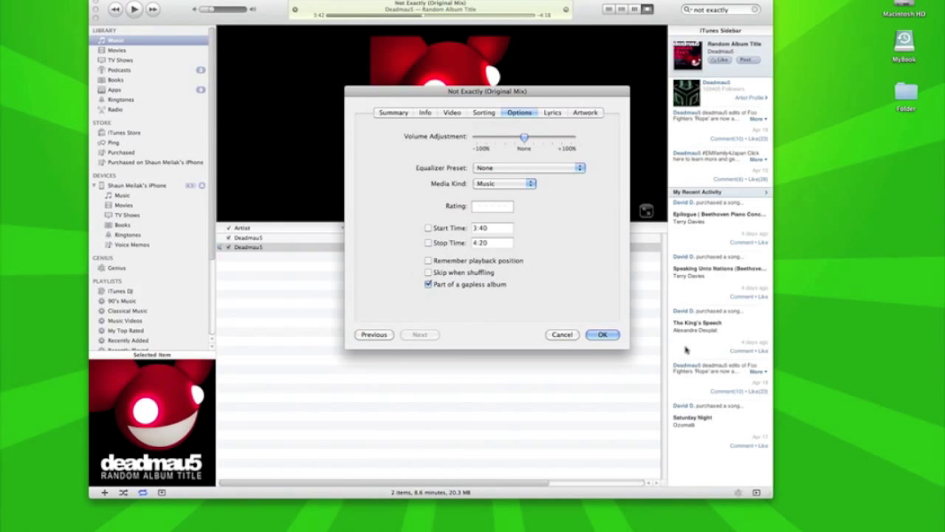
pyautogui.click(602, 335)
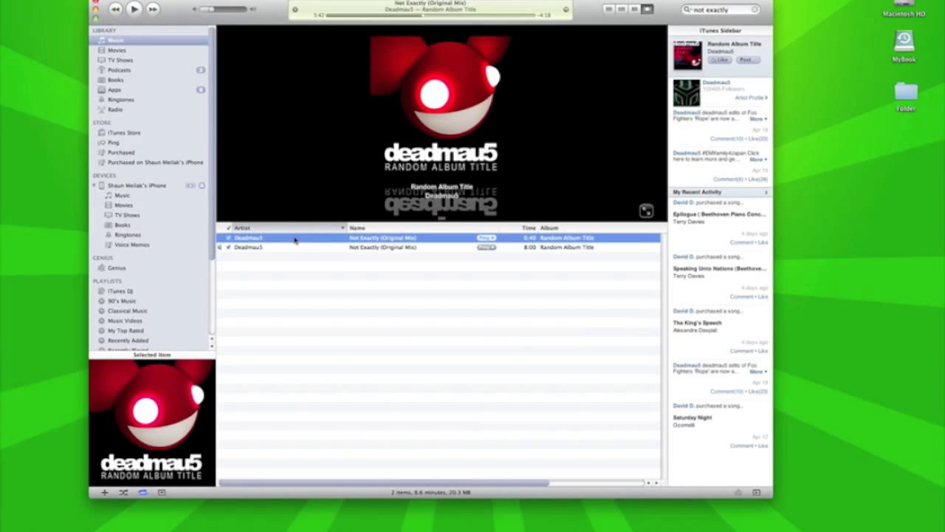
pyautogui.moveTo(512, 239)
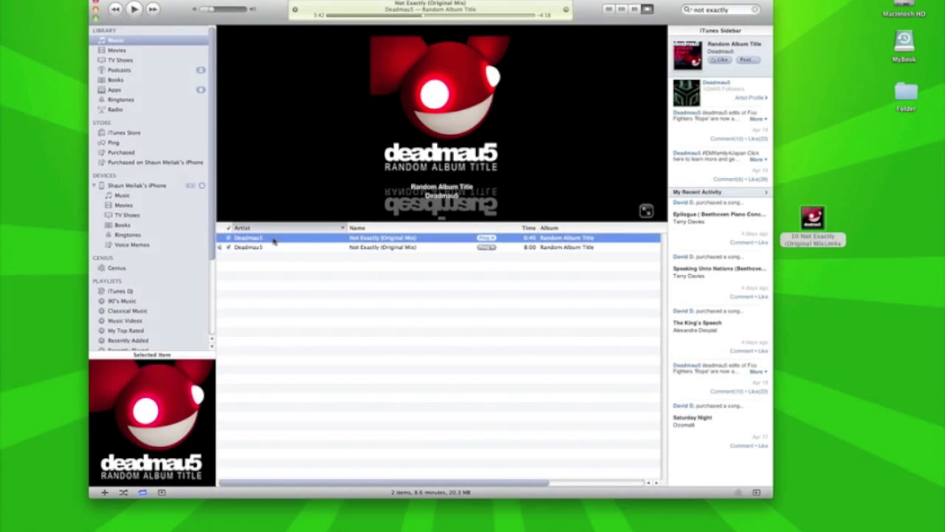
# Step: Delete the 0:40 Not Exactly copy from the iTunes library
pyautogui.rightClick(273, 237)
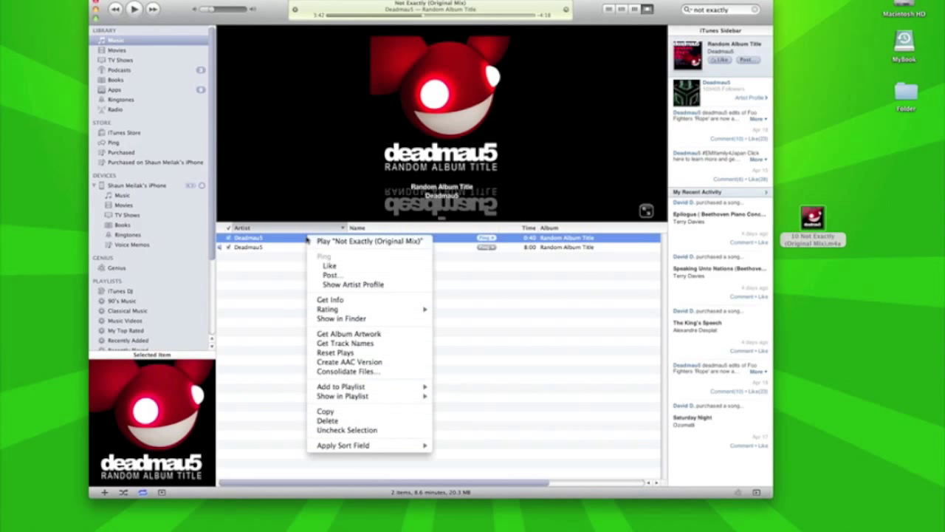
pyautogui.moveTo(369, 410)
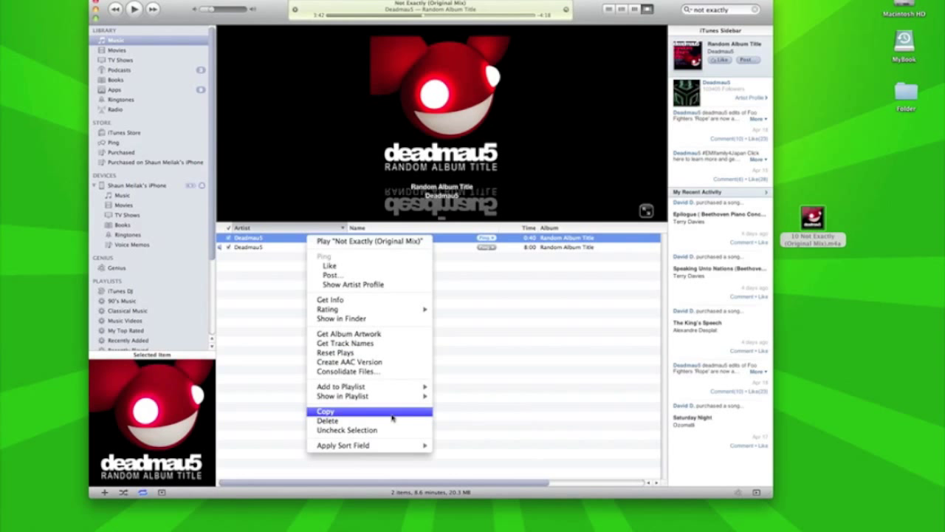
pyautogui.click(327, 420)
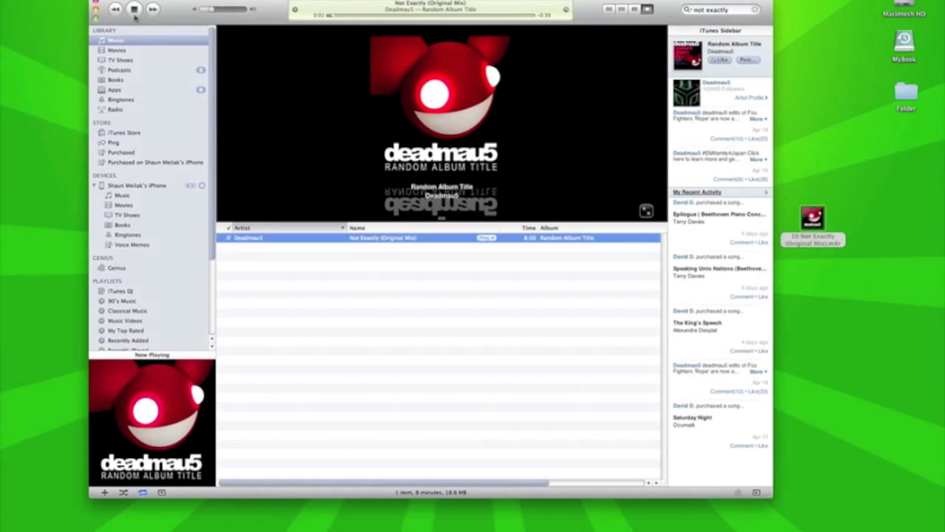
# Step: Show Library Ringtones, select Not Exactly, and open the connected iPhone's settings
pyautogui.click(122, 99)
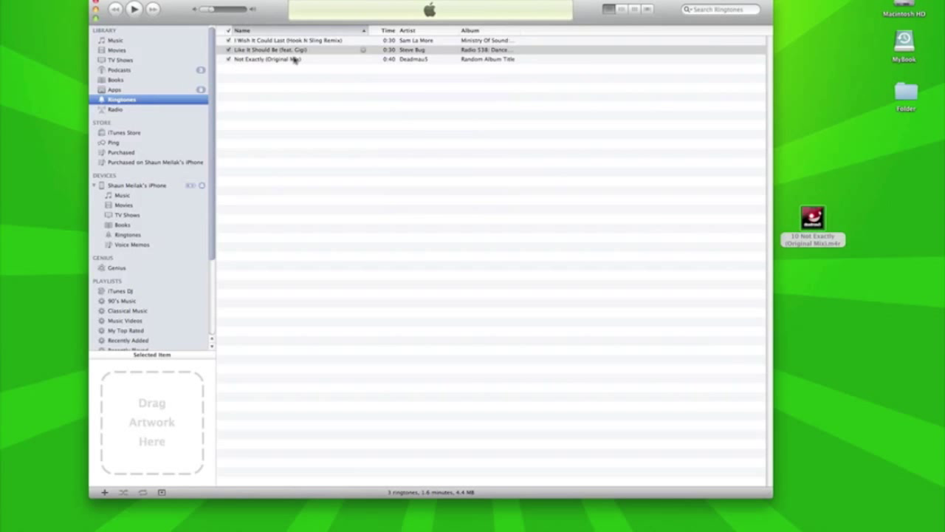
pyautogui.click(267, 59)
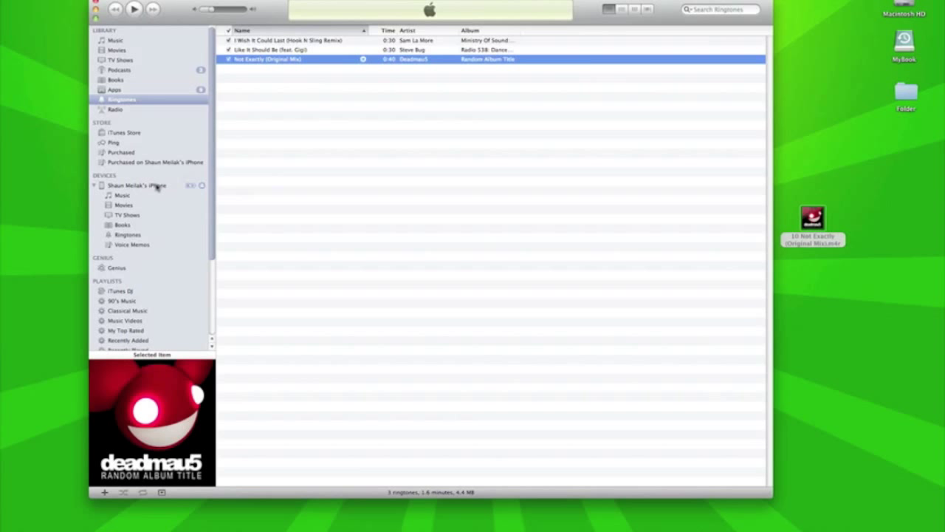
pyautogui.click(137, 185)
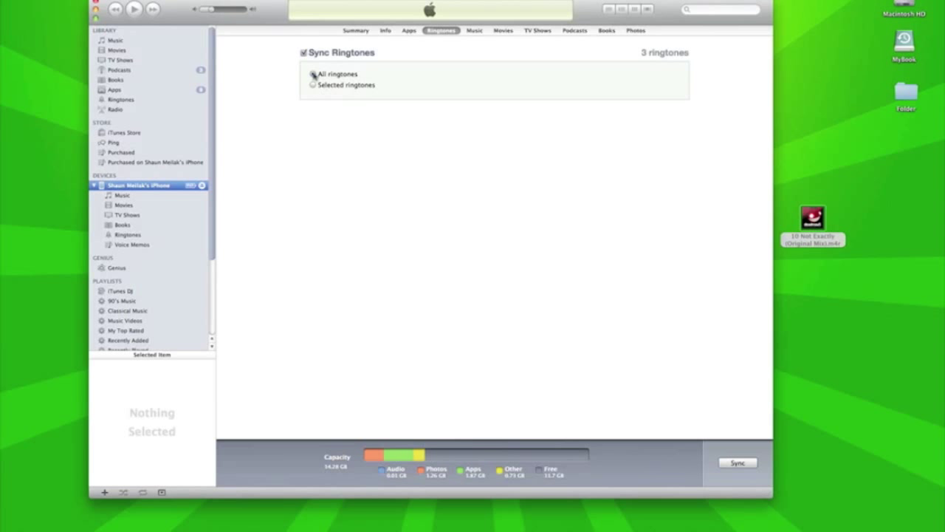
# Step: Sync all ringtones to the iPhone
pyautogui.click(313, 74)
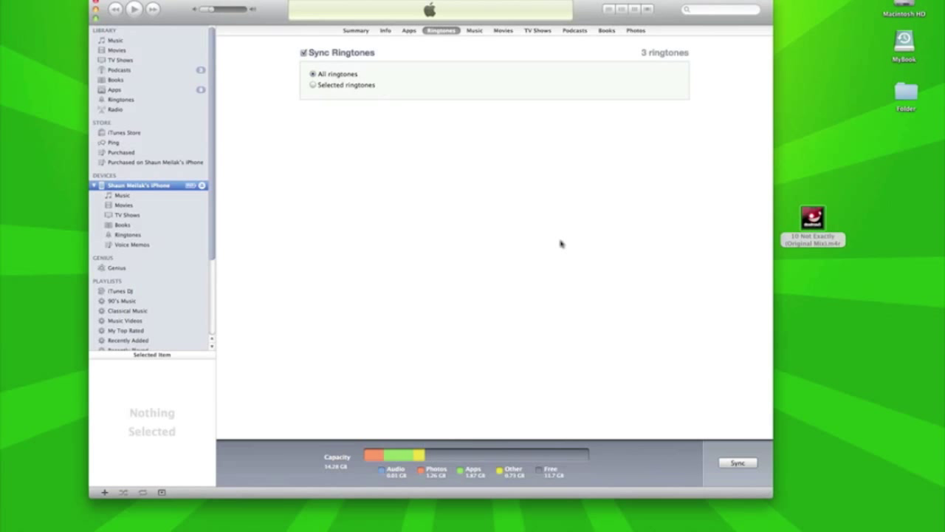
pyautogui.click(736, 462)
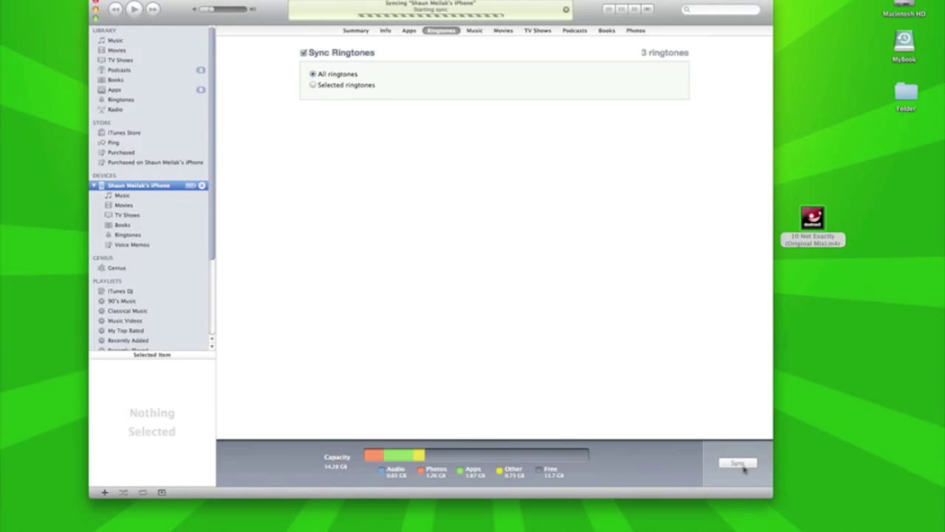
pyautogui.click(737, 462)
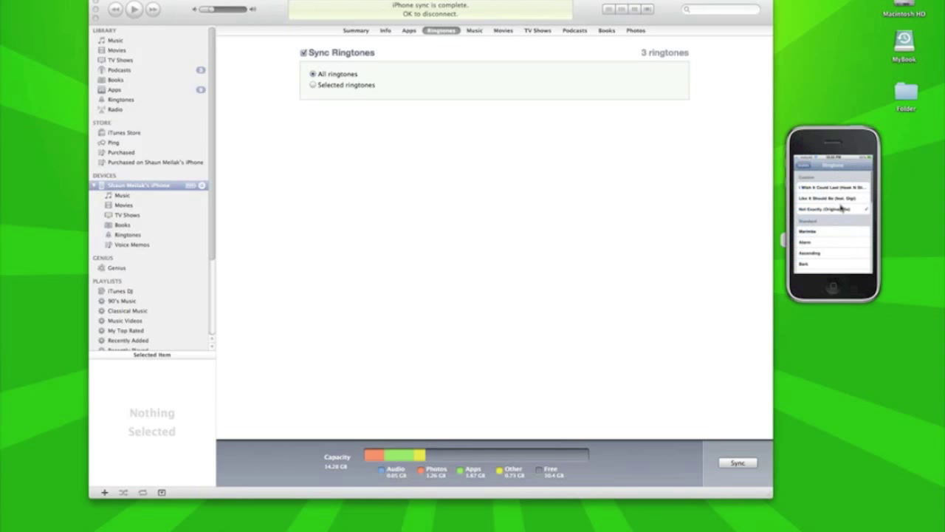
# Step: Tap Not Exactly (Original Mix) under Custom in the iPhone's Ringtone settings
pyautogui.click(832, 208)
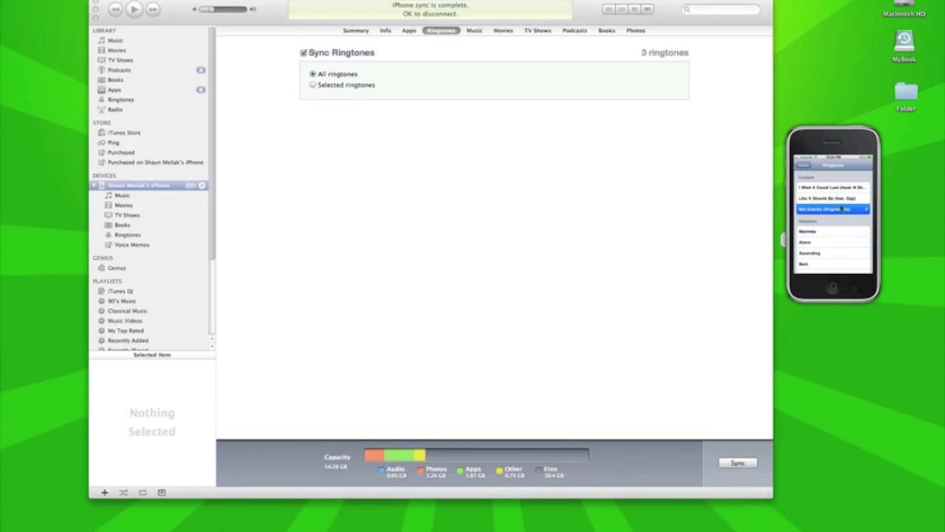